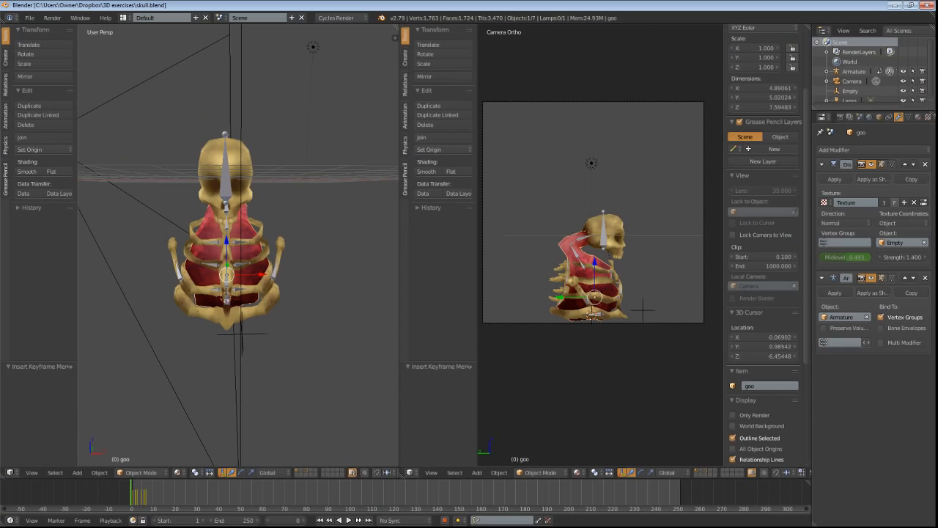
mouse_move(187, 201)
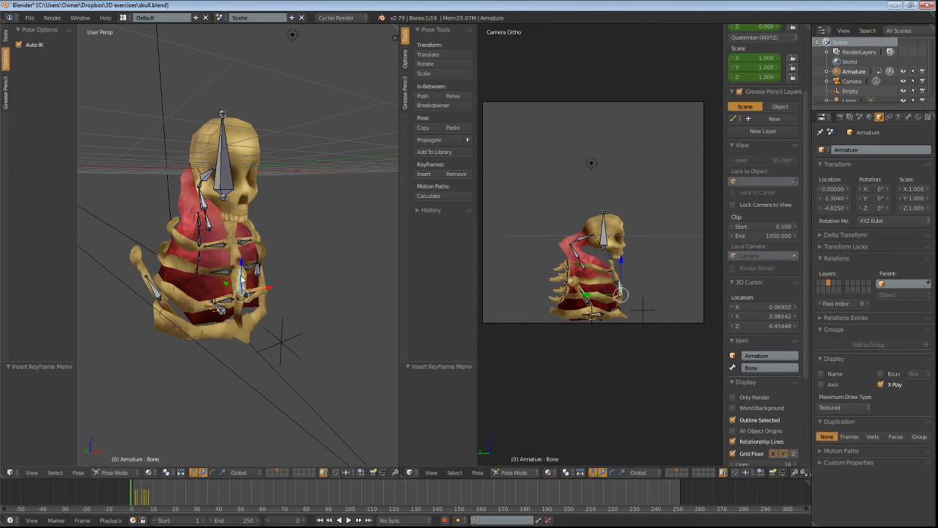
mouse_move(222, 262)
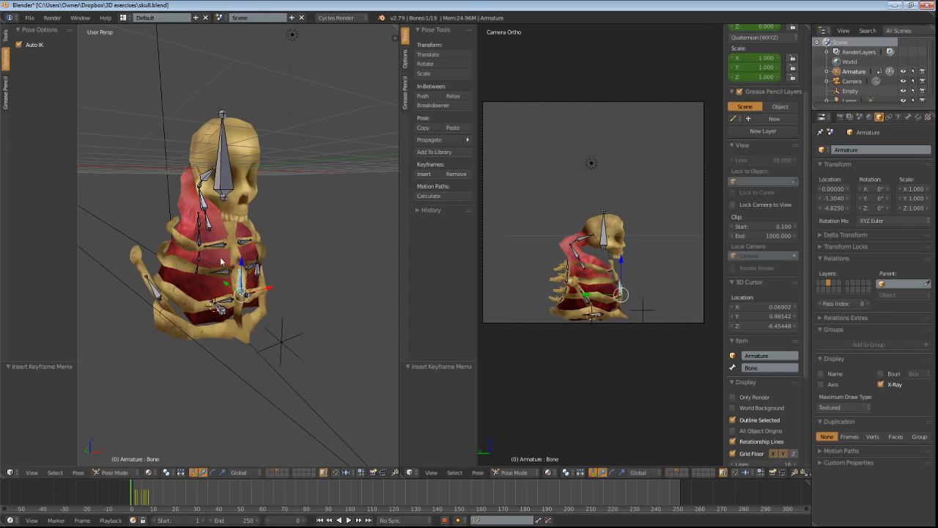
- Select the skull rig's Armature in the outliner to prepare for Pose Mode
click(220, 241)
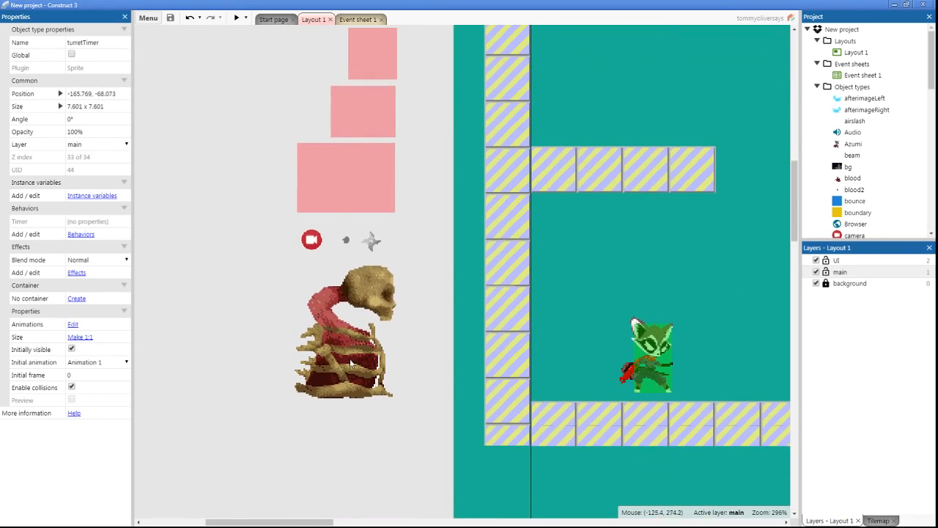
- Set the turretBase sprite's Initial animation from idle to dead
click(349, 331)
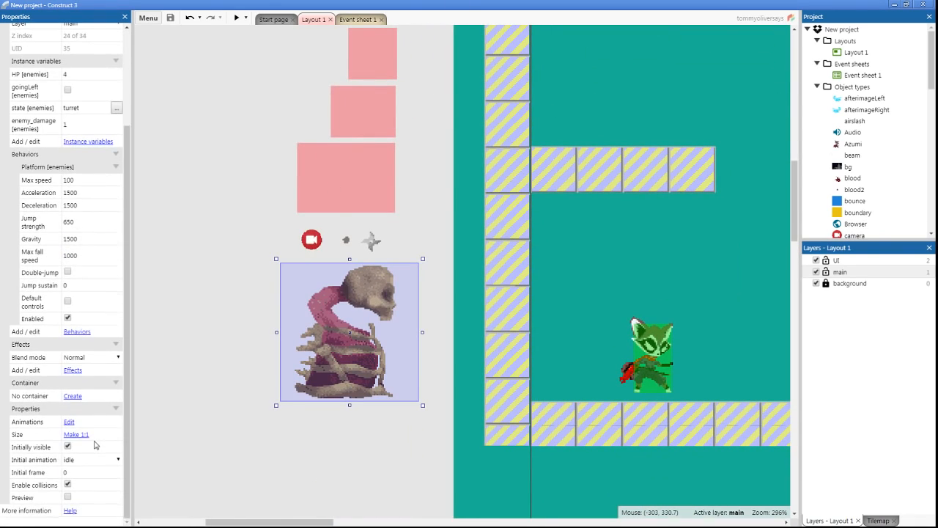
mouse_move(380, 308)
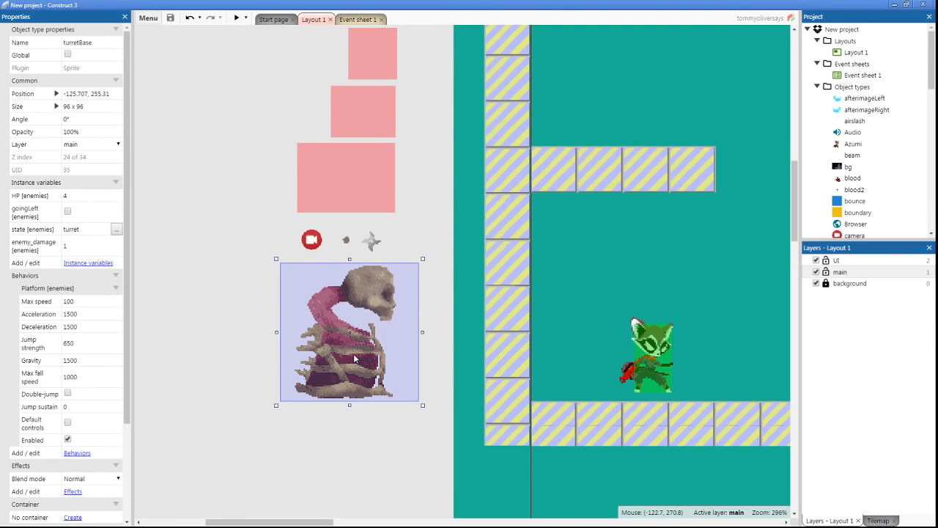
mouse_move(379, 313)
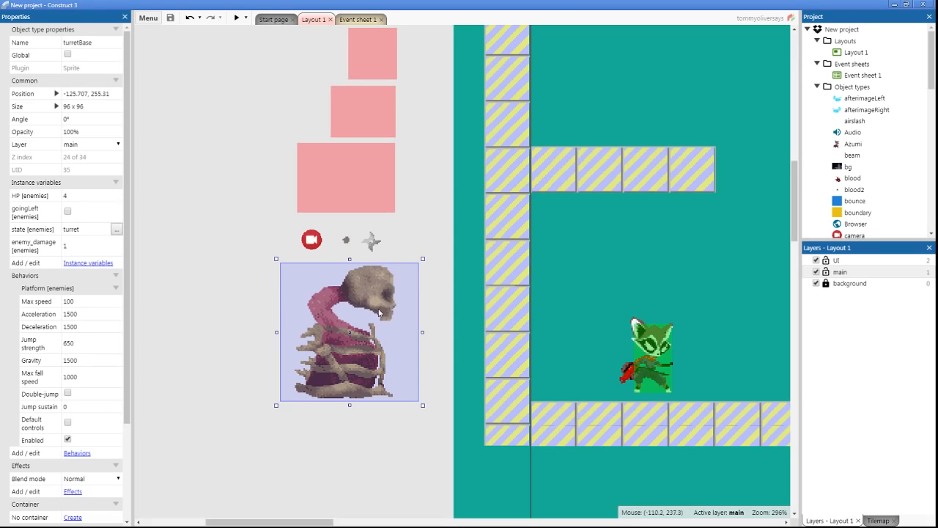
mouse_move(395, 310)
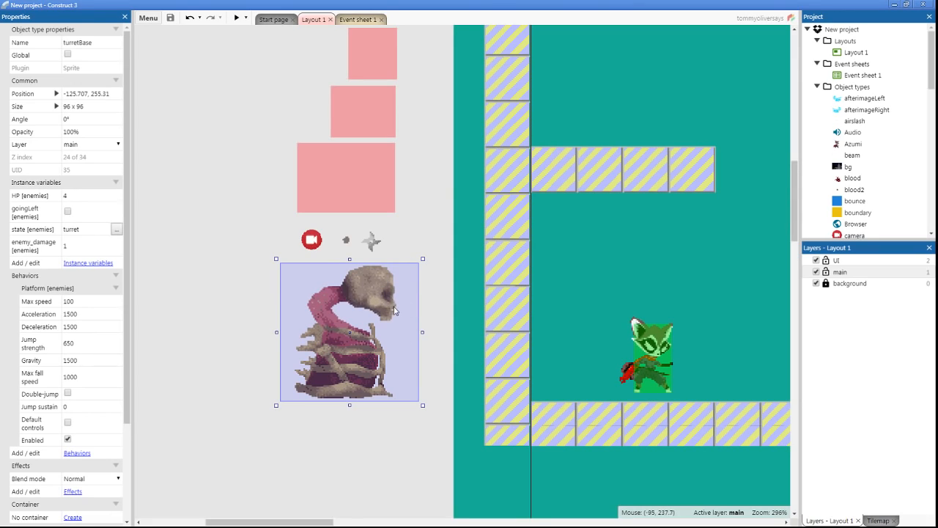
mouse_move(450, 315)
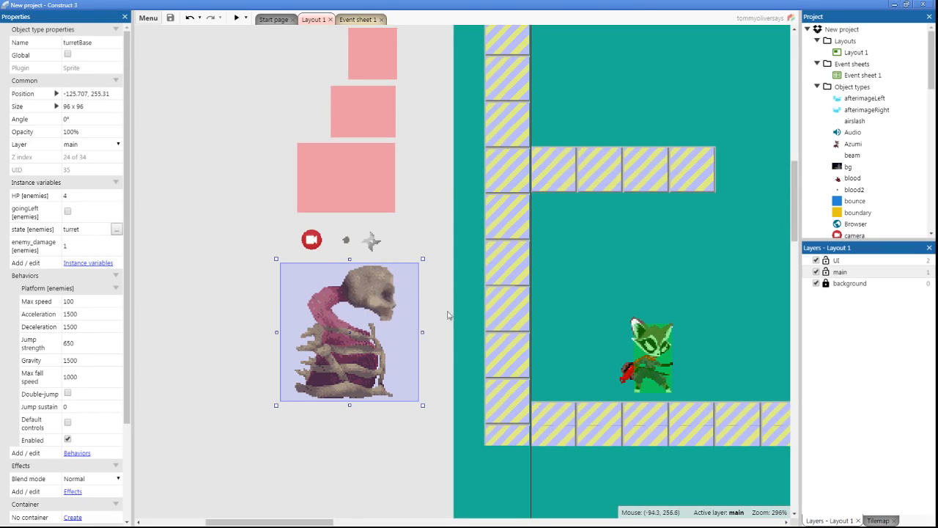
mouse_move(359, 381)
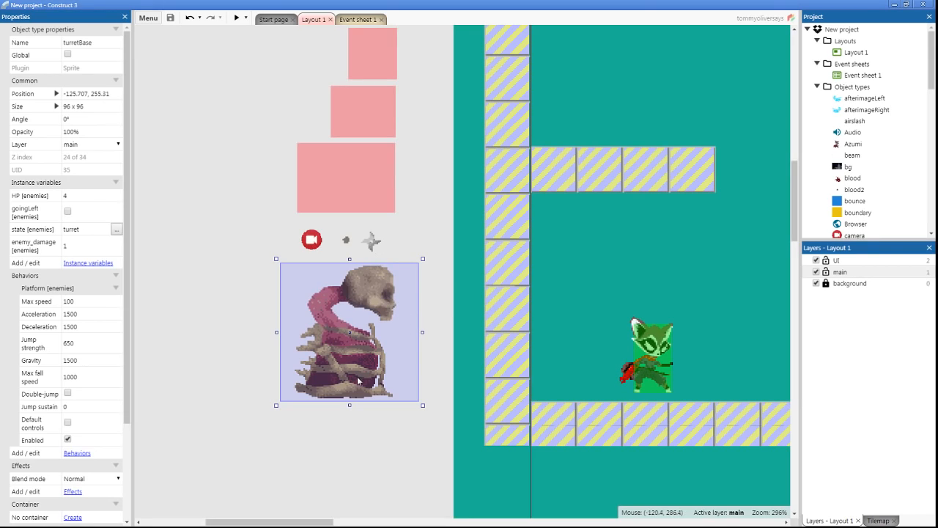
mouse_move(369, 293)
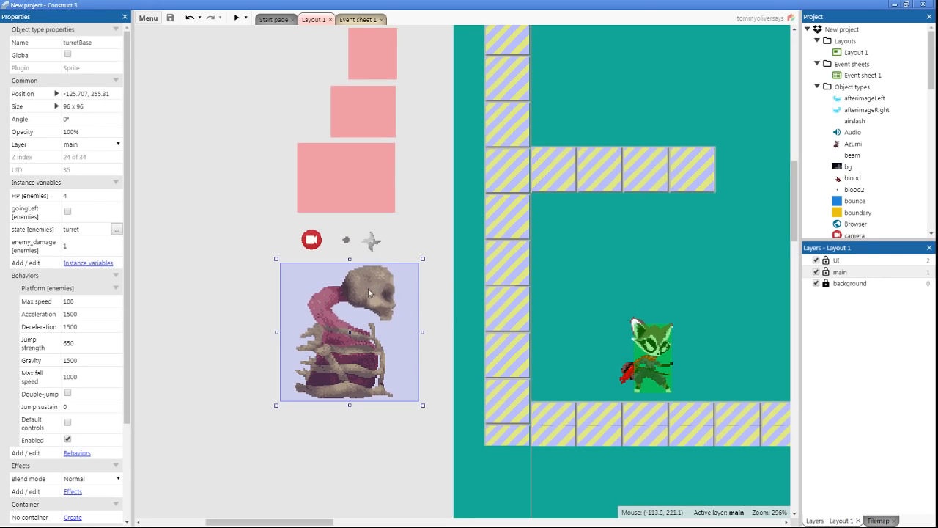
mouse_move(354, 310)
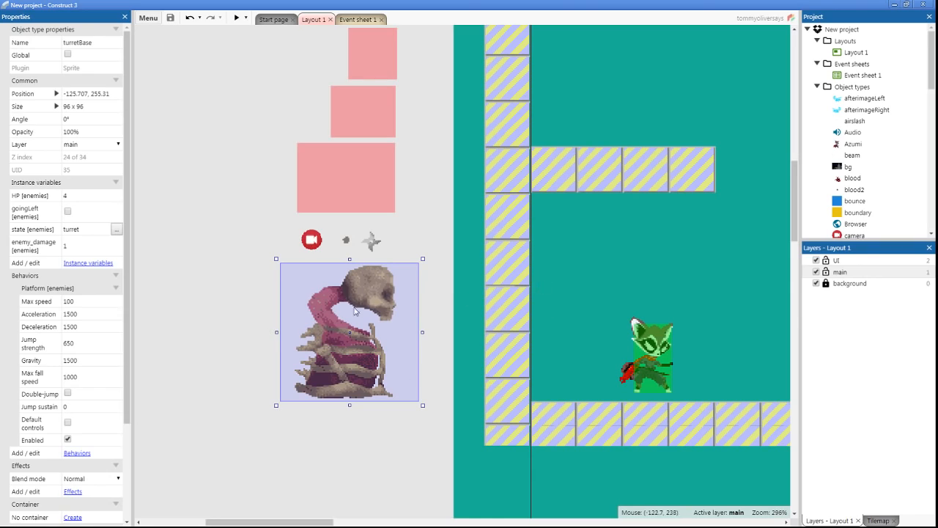
mouse_move(317, 321)
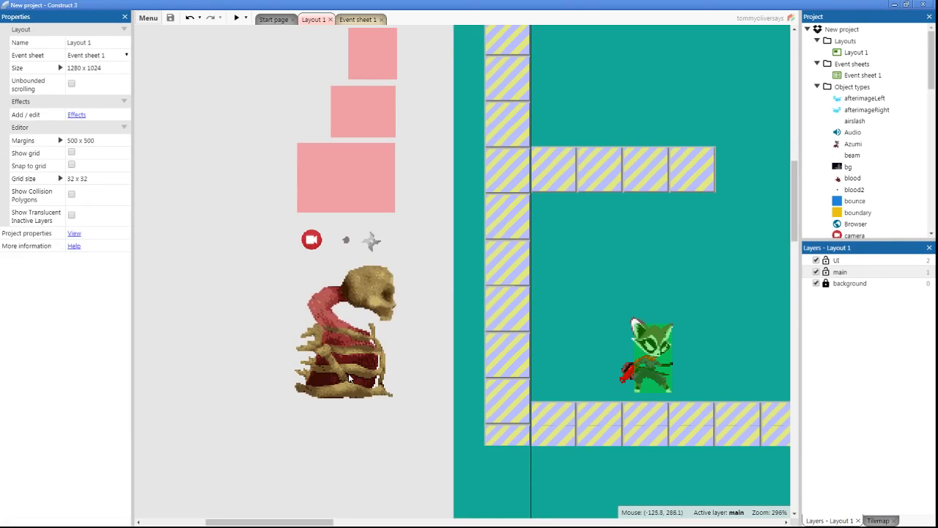
click(349, 332)
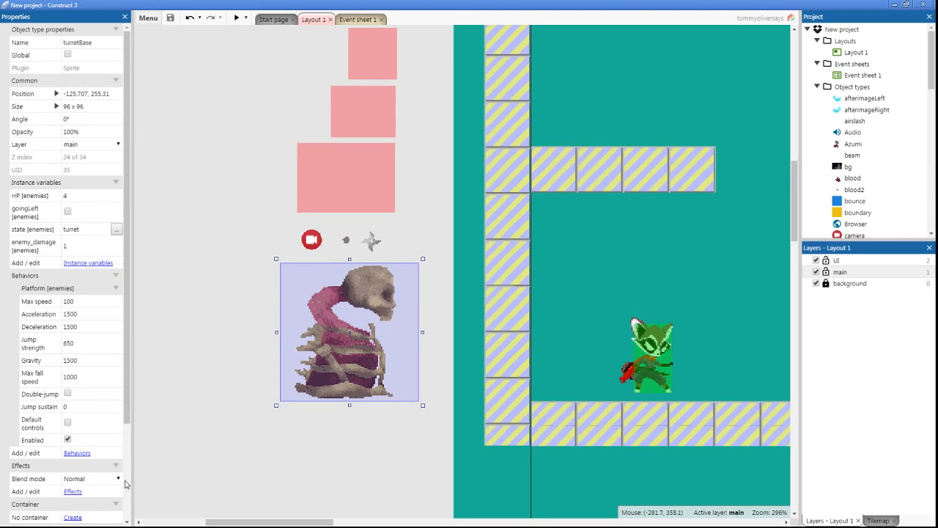
scroll(down, 3)
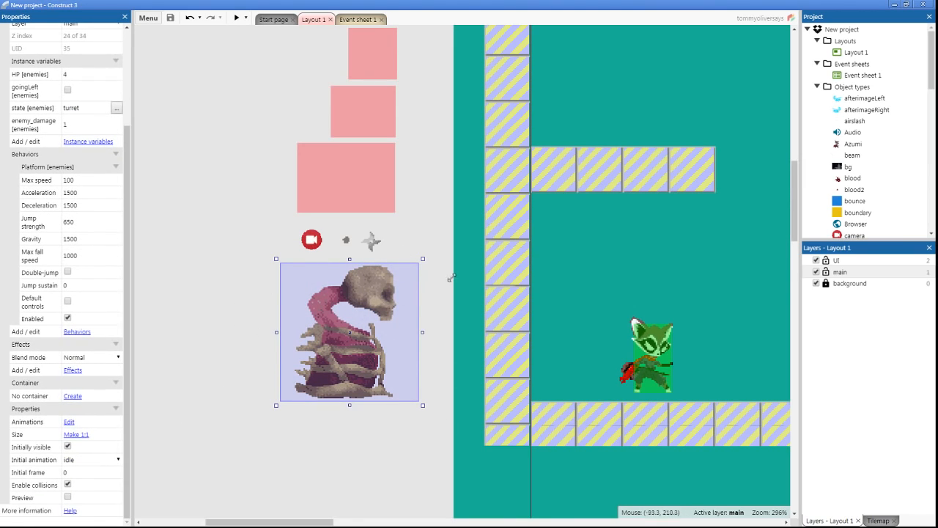
mouse_move(338, 370)
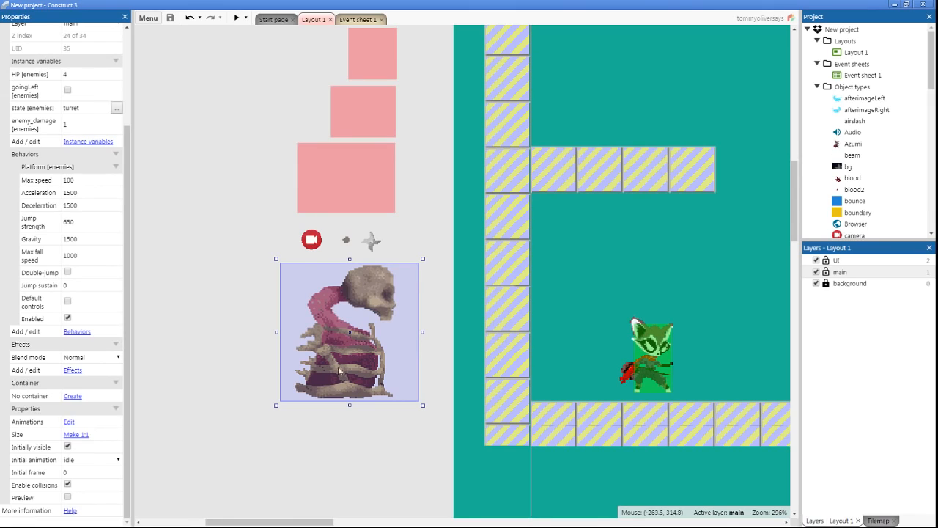
click(368, 293)
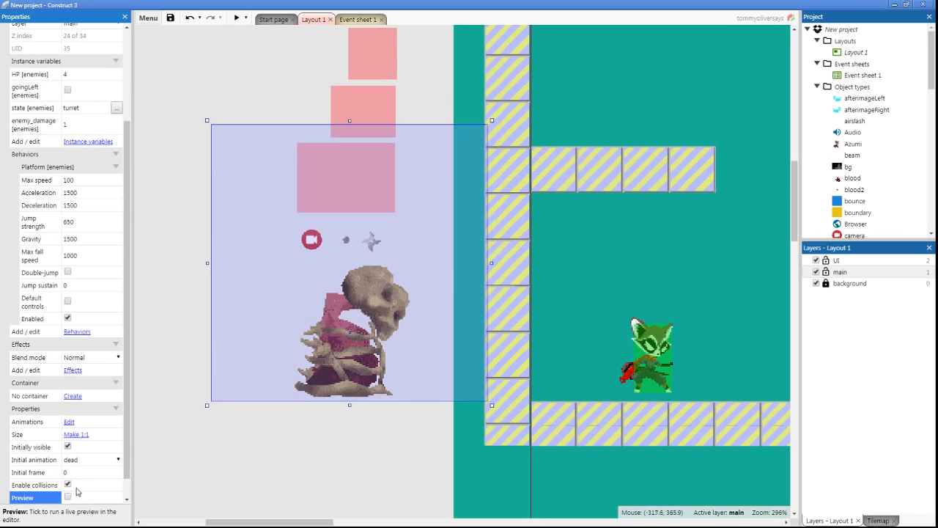
click(70, 459)
text(idl)
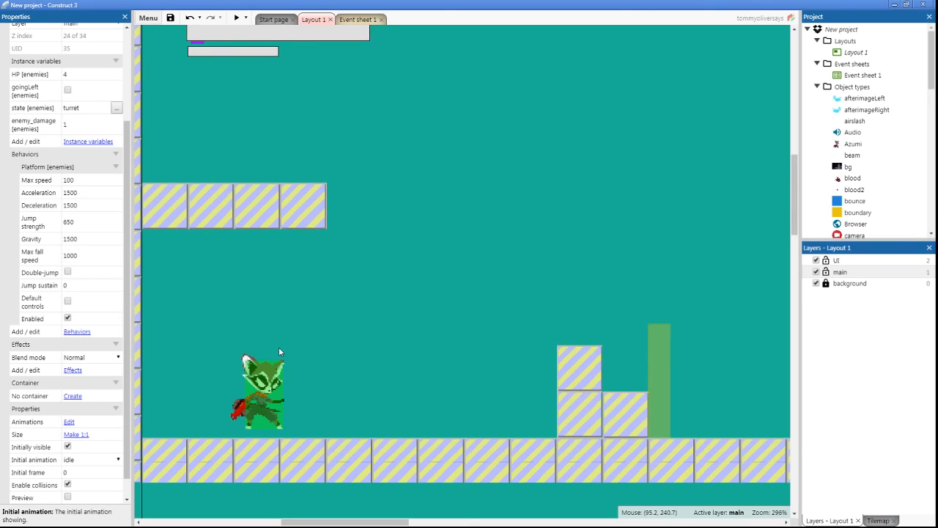
mouse_move(222, 342)
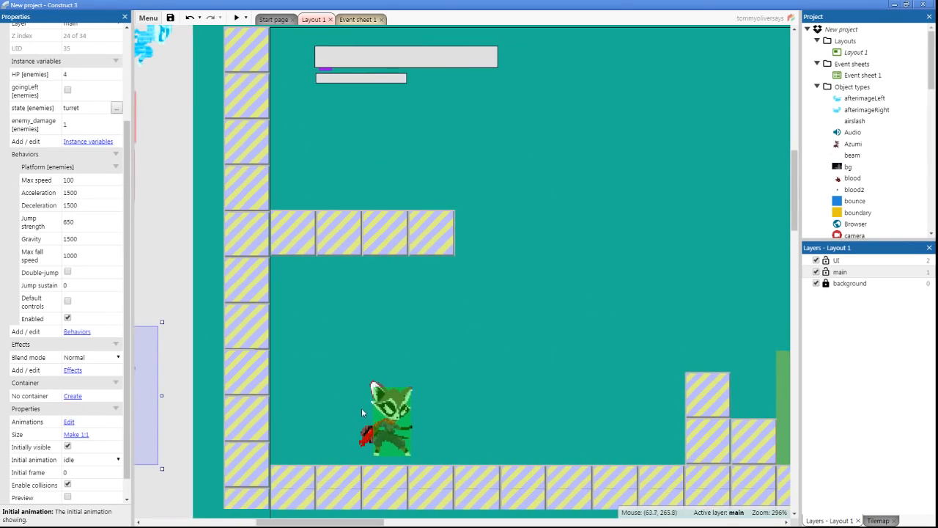
mouse_move(455, 218)
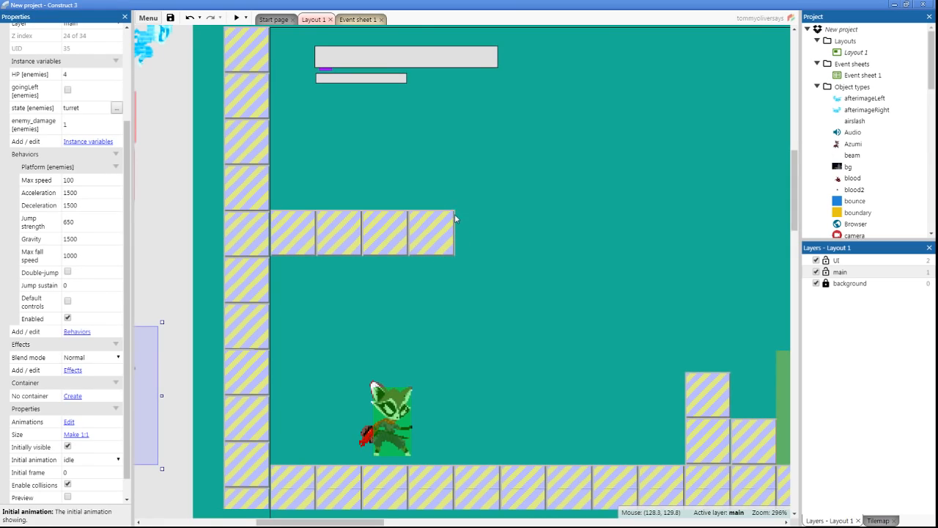
mouse_move(460, 214)
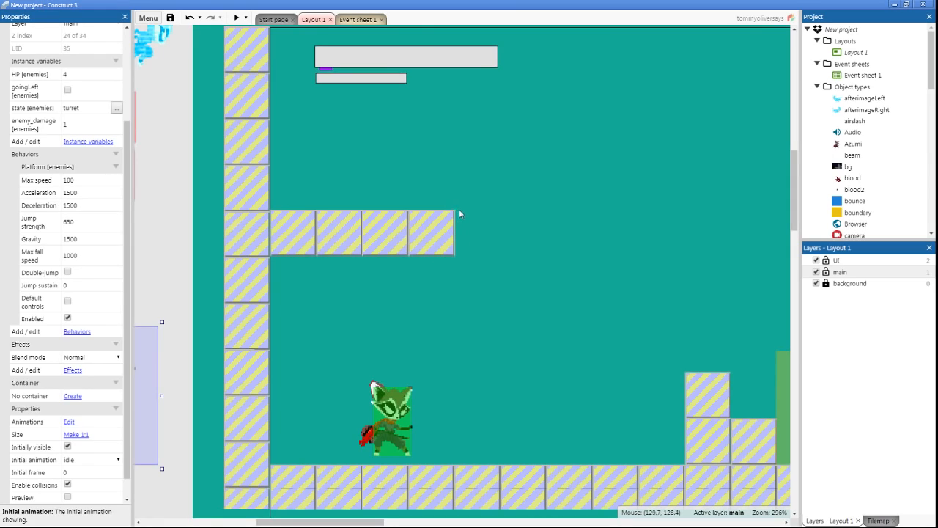
mouse_move(461, 215)
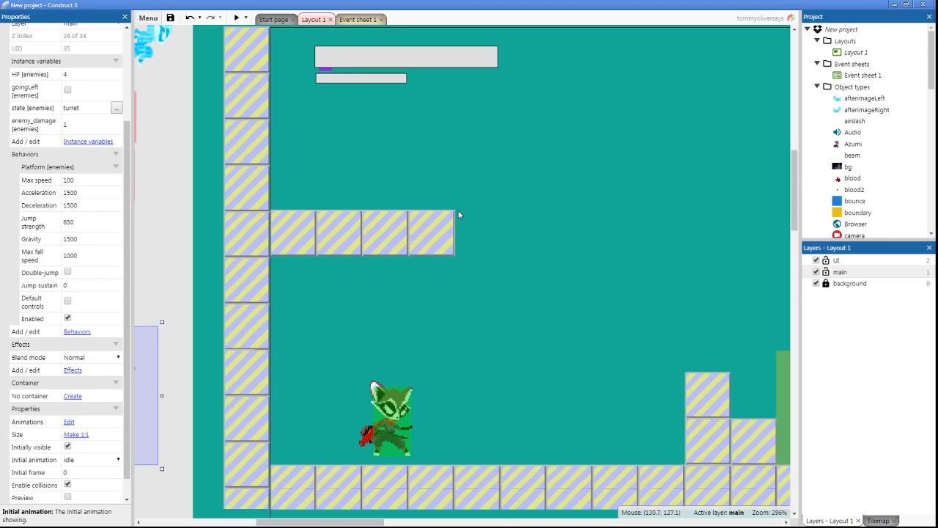
mouse_move(455, 250)
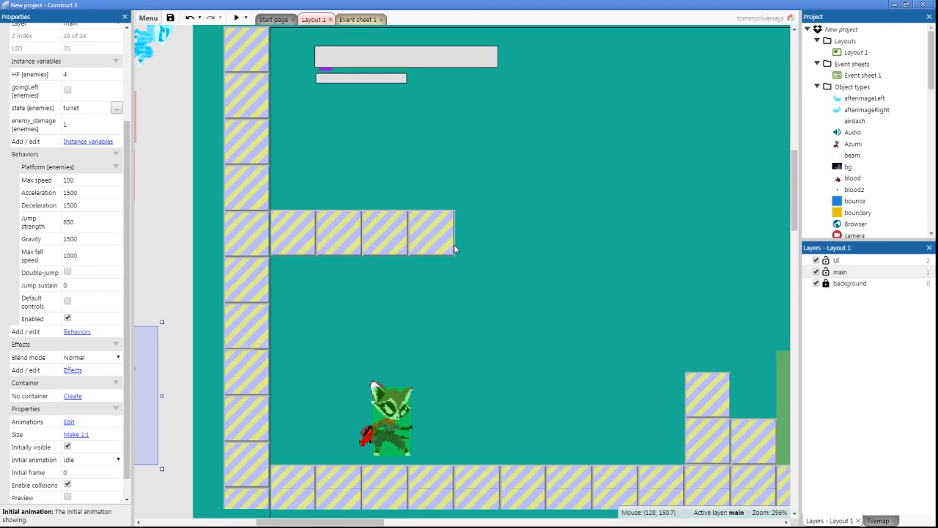
mouse_move(459, 345)
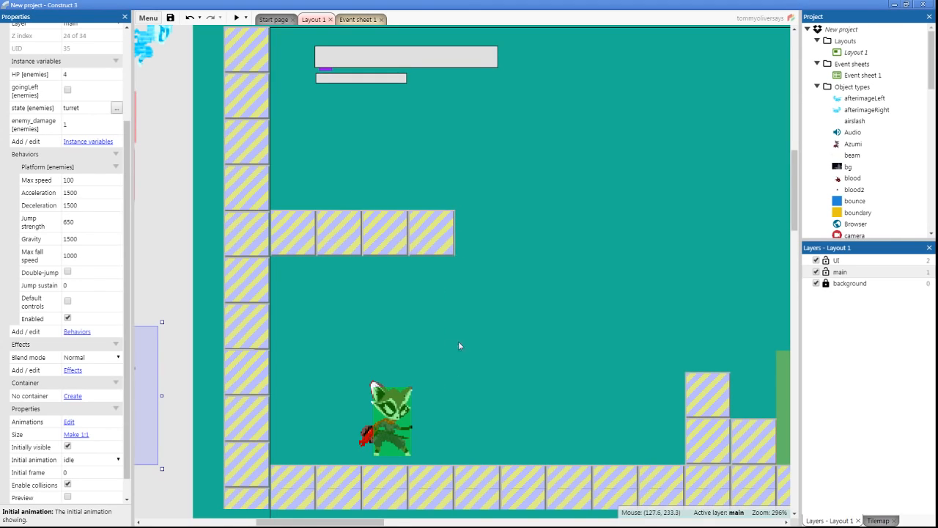
mouse_move(472, 358)
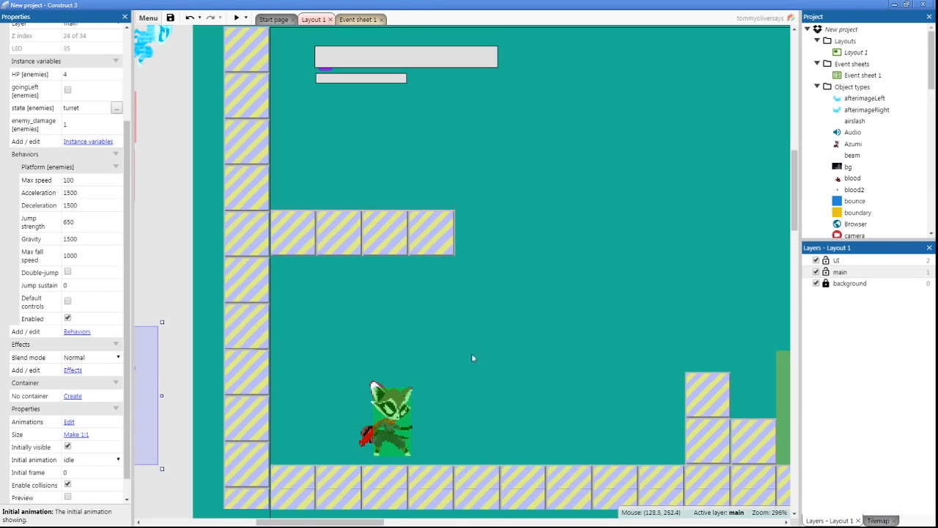
mouse_move(475, 346)
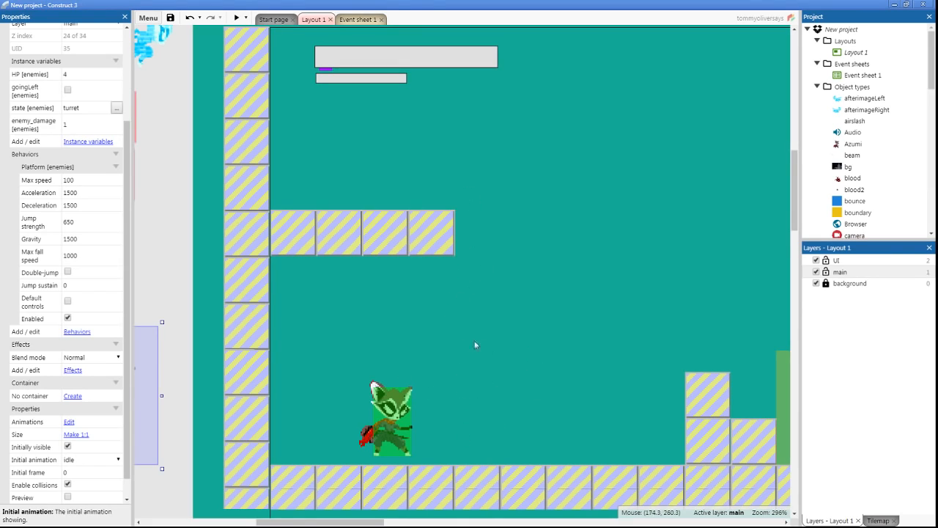
mouse_move(463, 362)
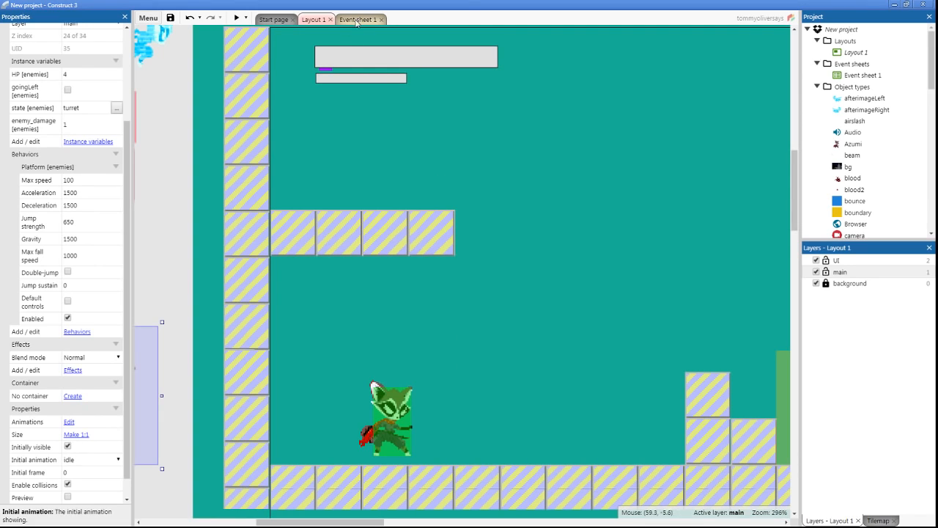
- Show Event sheet 1 and expand the State Wall group
click(359, 19)
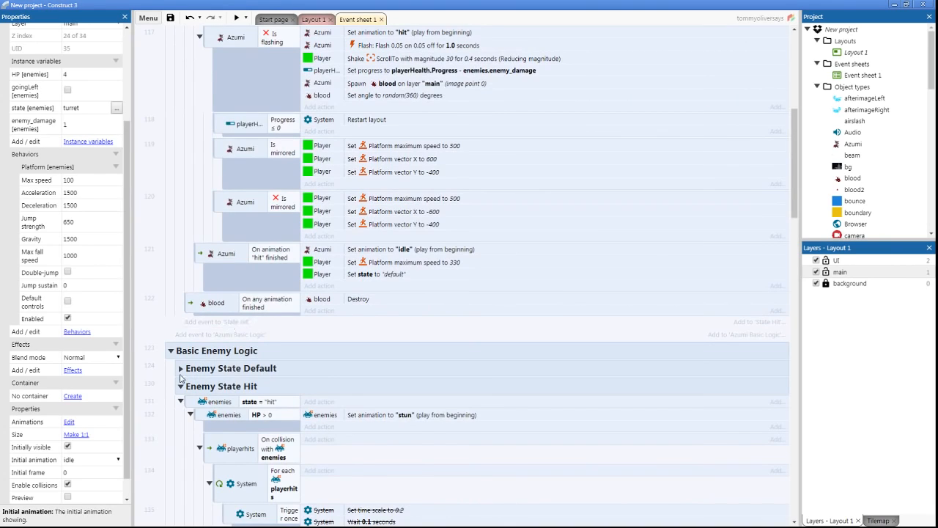
scroll(down, 3)
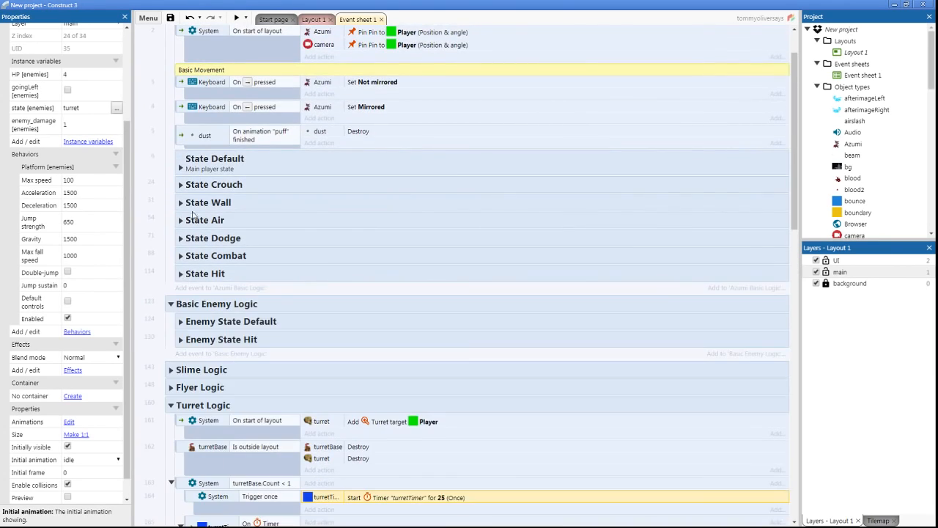
click(180, 202)
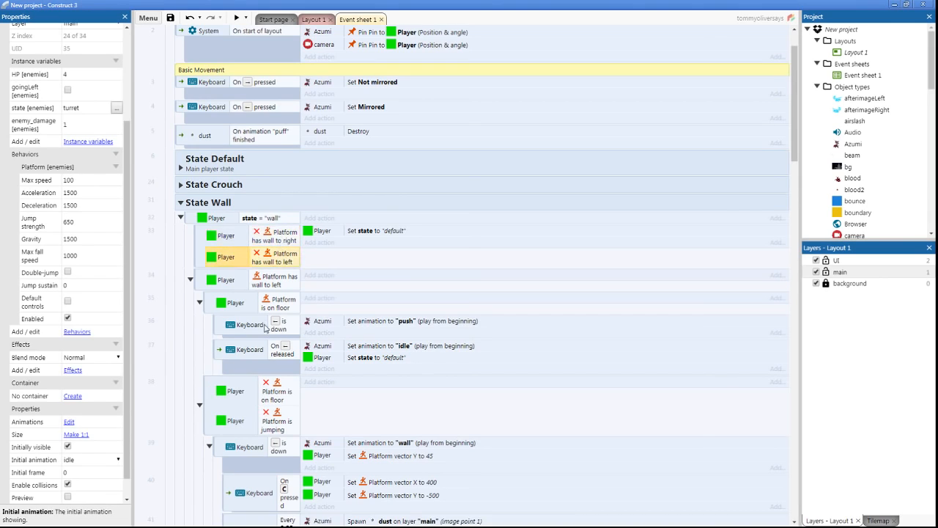
- Scroll through the wall push, wall animation, wall-jump and dust-spawning events
scroll(down, 3)
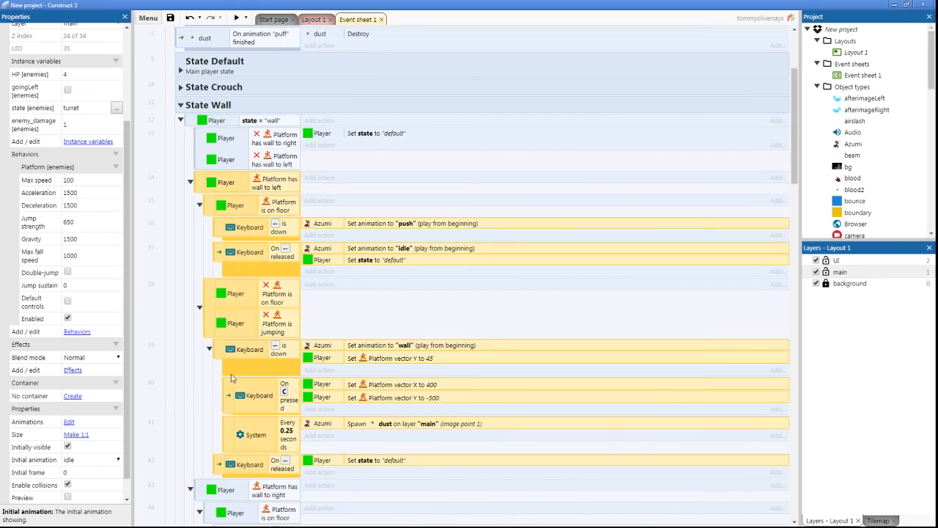
mouse_move(276, 186)
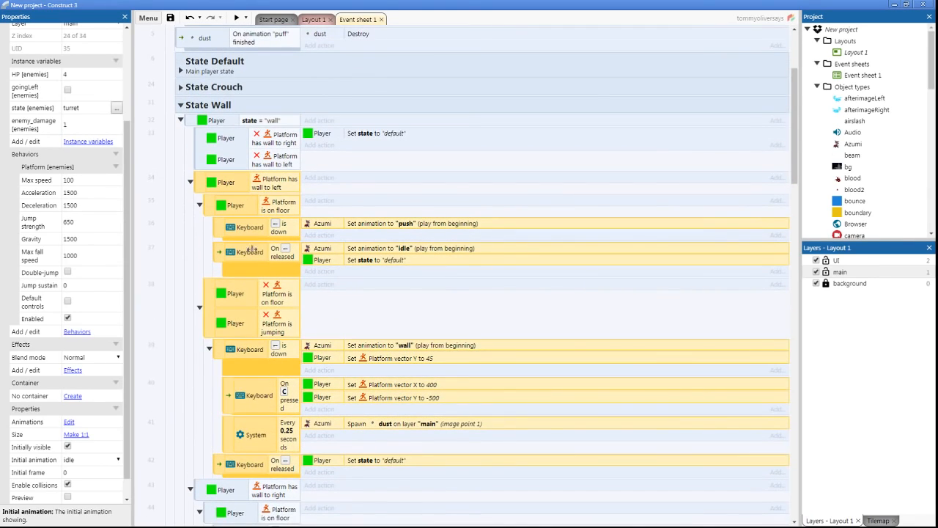
scroll(down, 3)
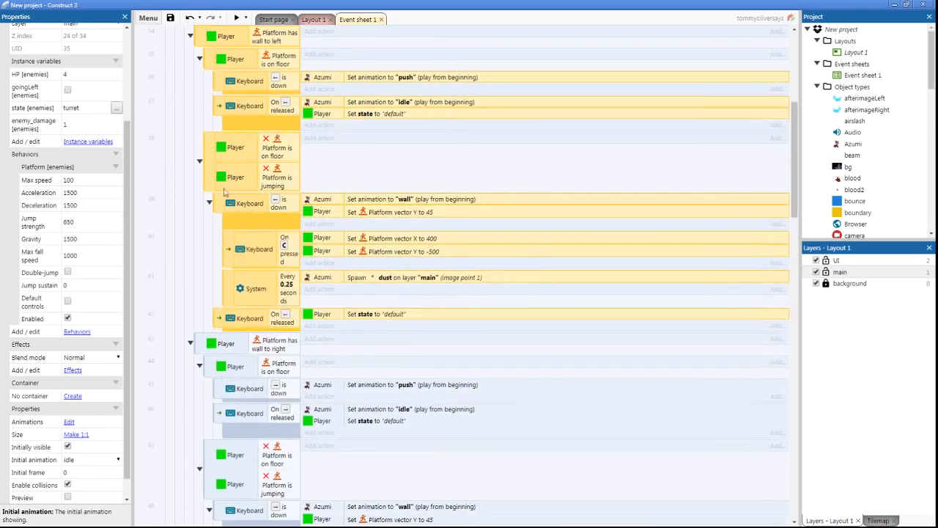
scroll(down, 3)
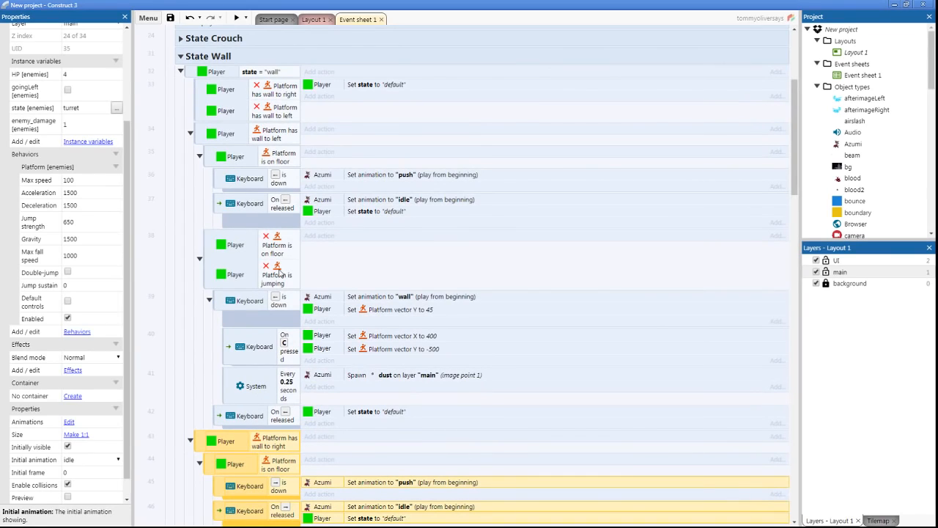
scroll(down, 3)
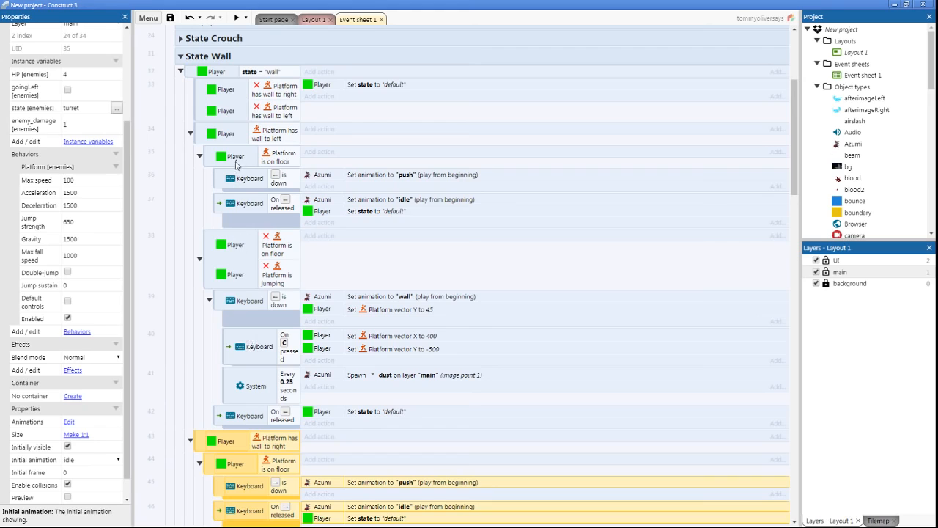
mouse_move(247, 284)
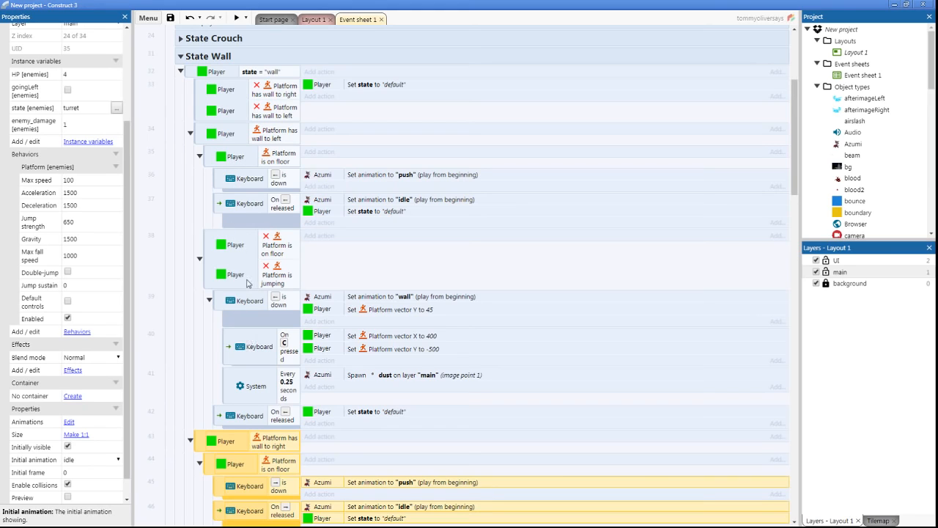
scroll(down, 3)
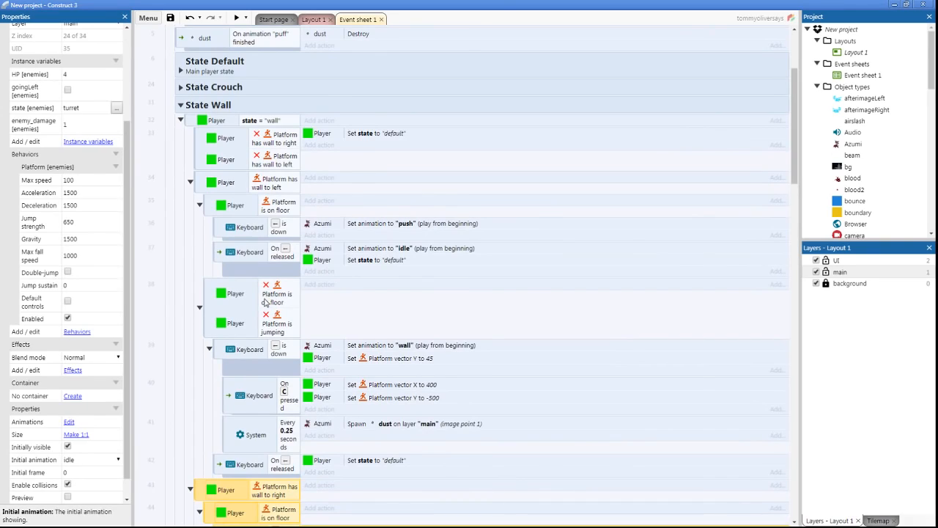
mouse_move(264, 304)
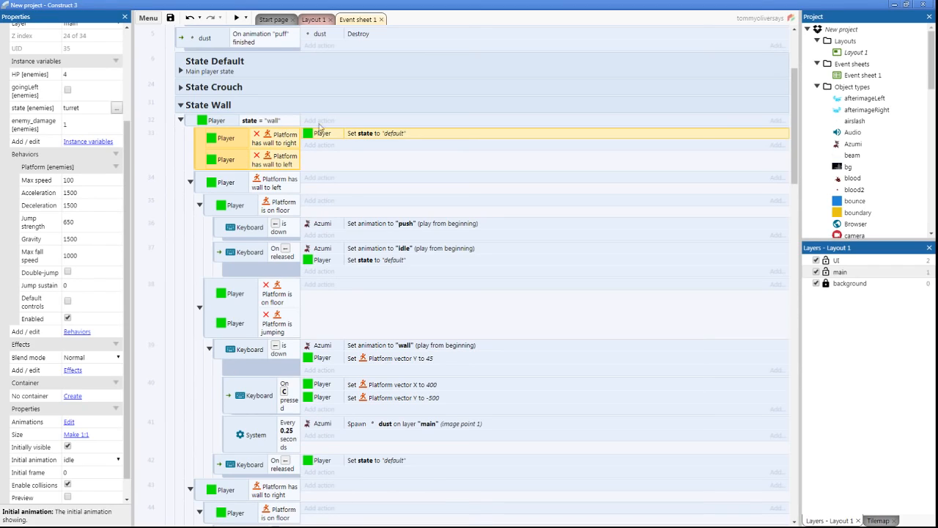
mouse_move(355, 122)
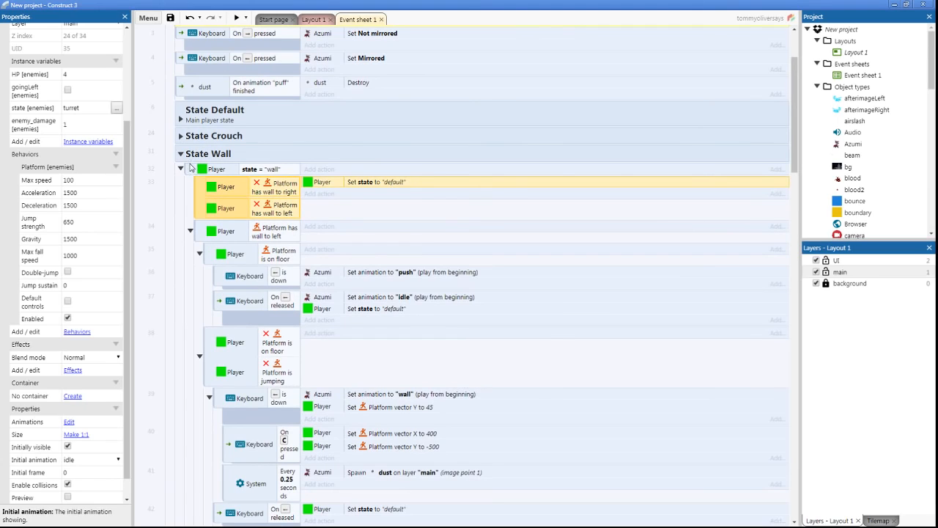
scroll(down, 3)
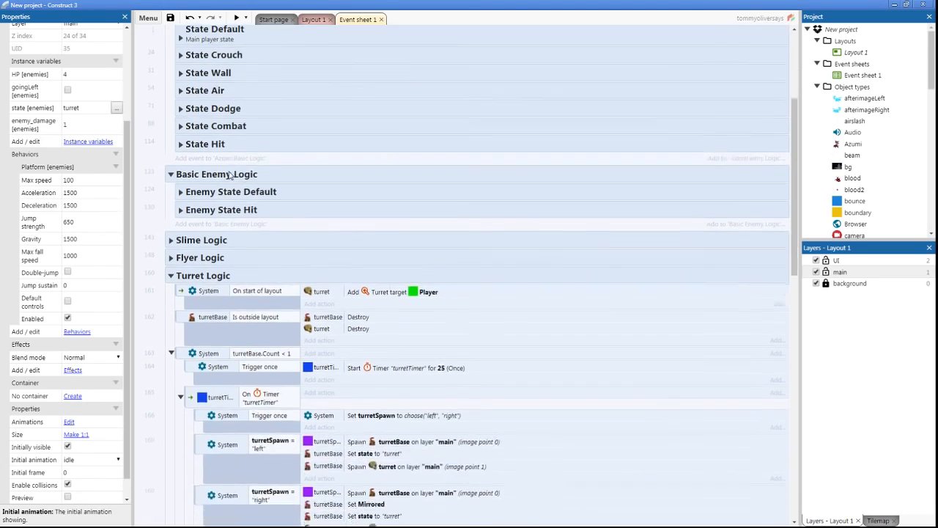
scroll(down, 3)
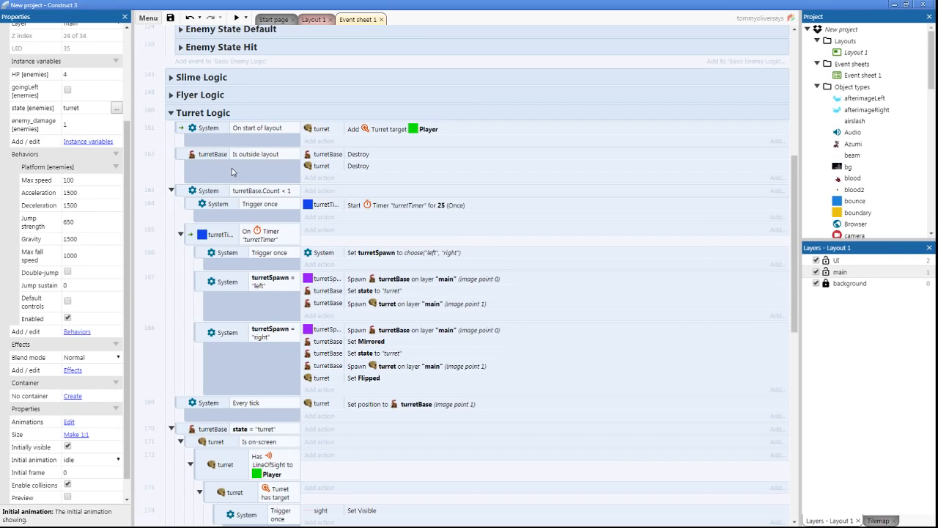
mouse_move(267, 151)
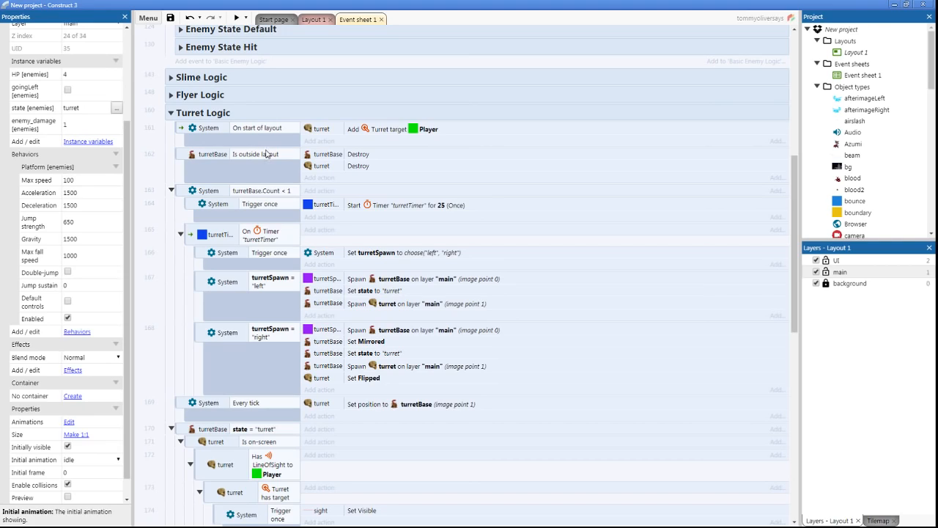
mouse_move(264, 180)
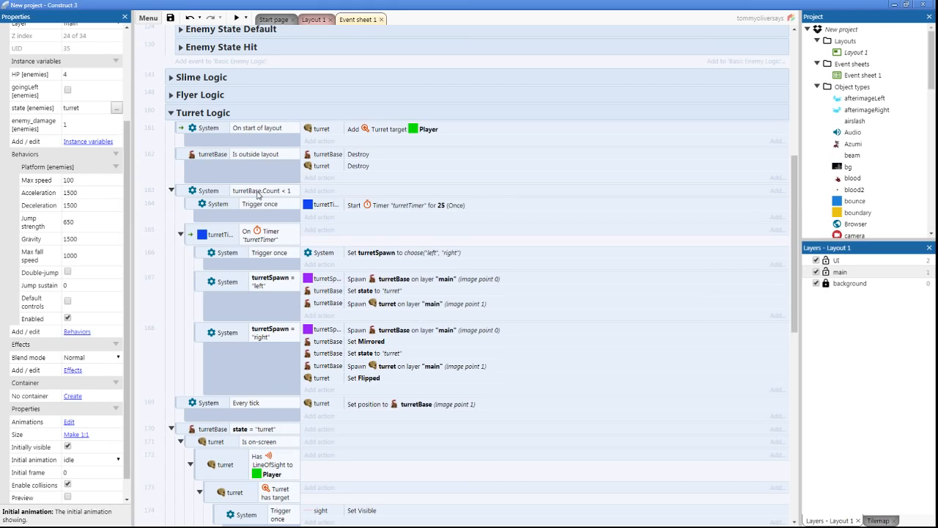
mouse_move(253, 189)
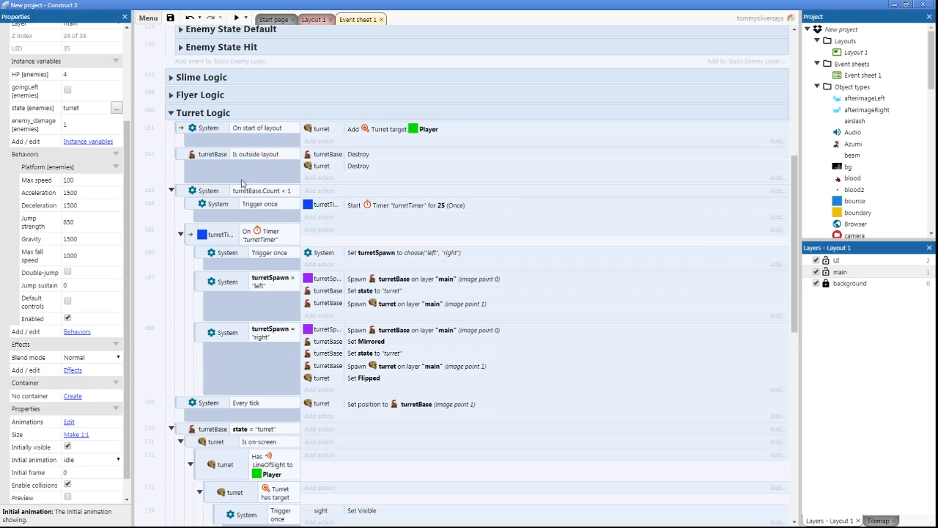
mouse_move(243, 184)
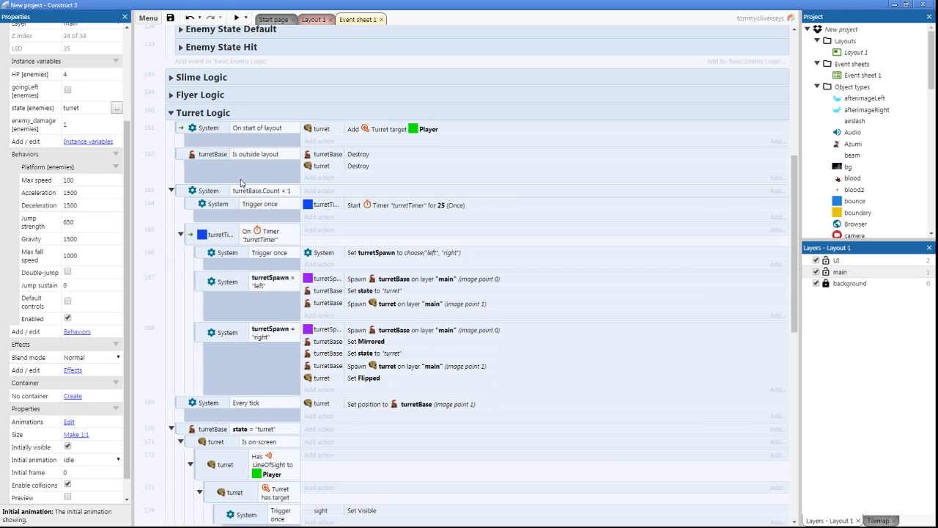
mouse_move(242, 182)
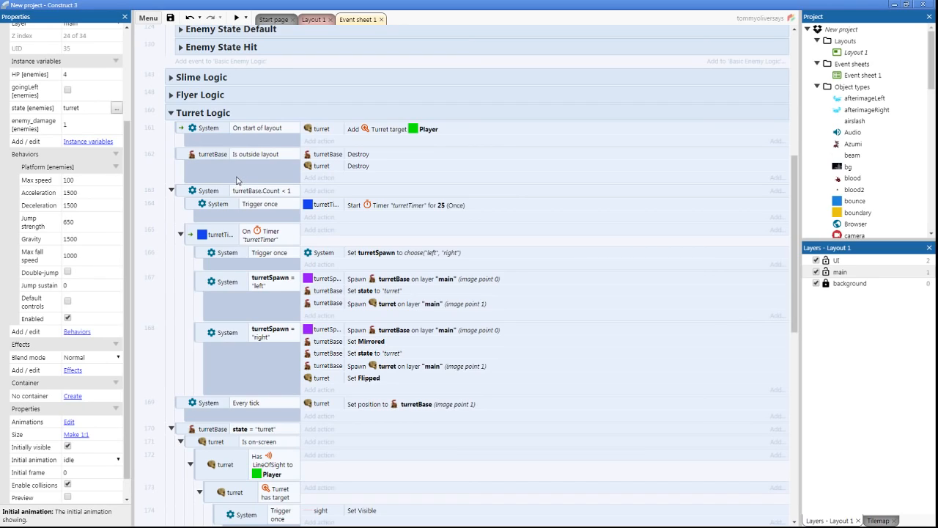
mouse_move(236, 179)
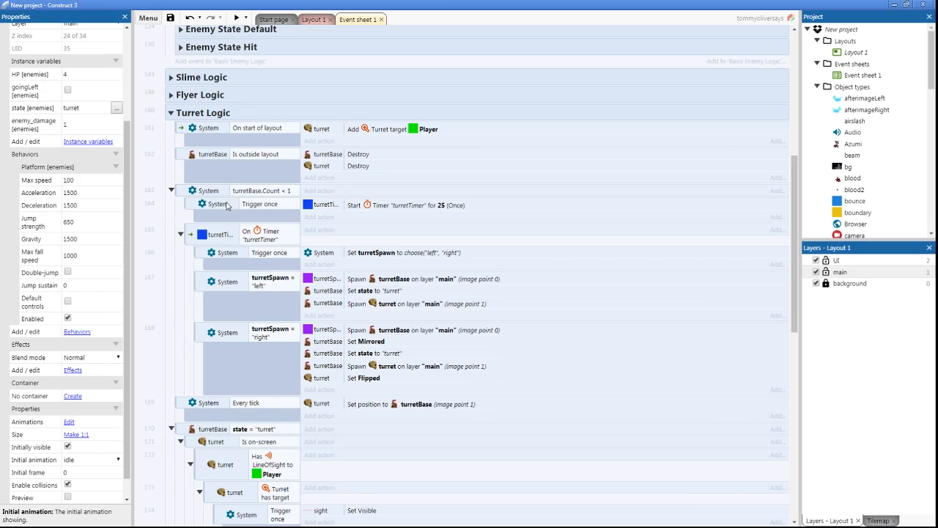
mouse_move(350, 212)
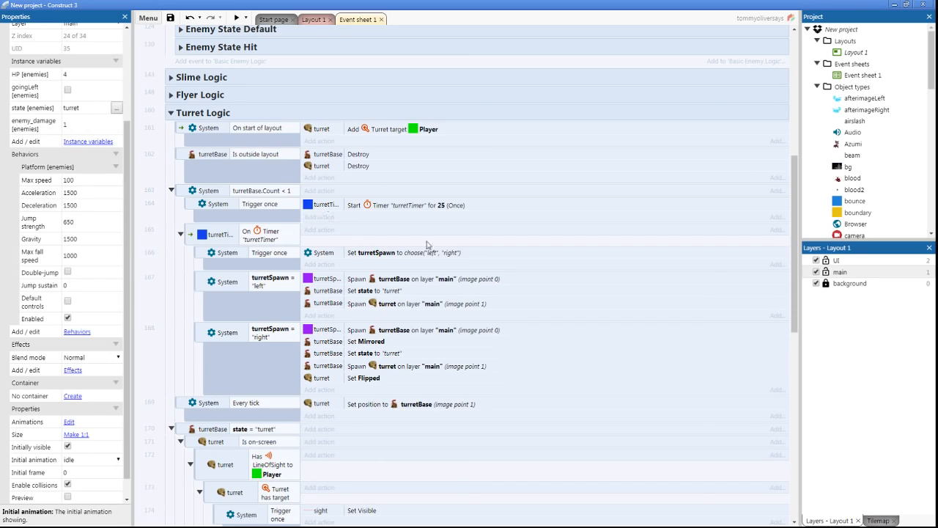
mouse_move(360, 238)
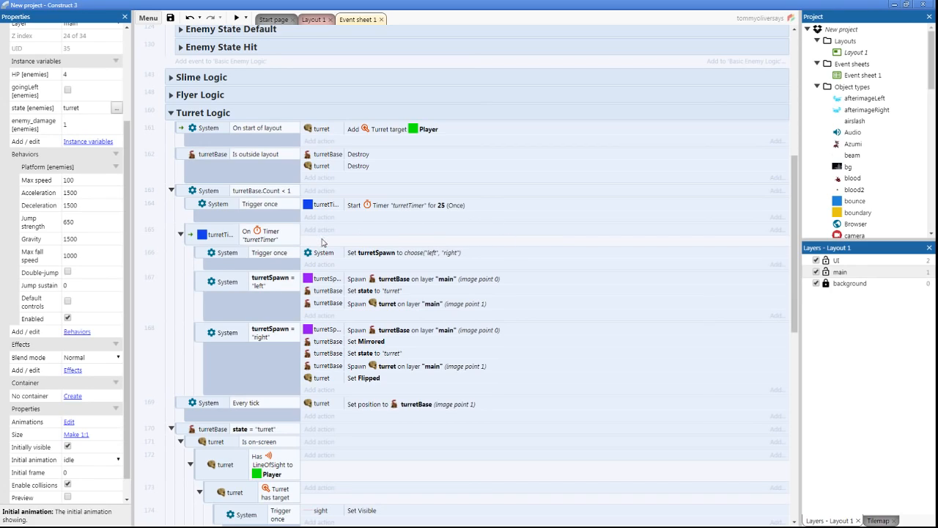
mouse_move(431, 182)
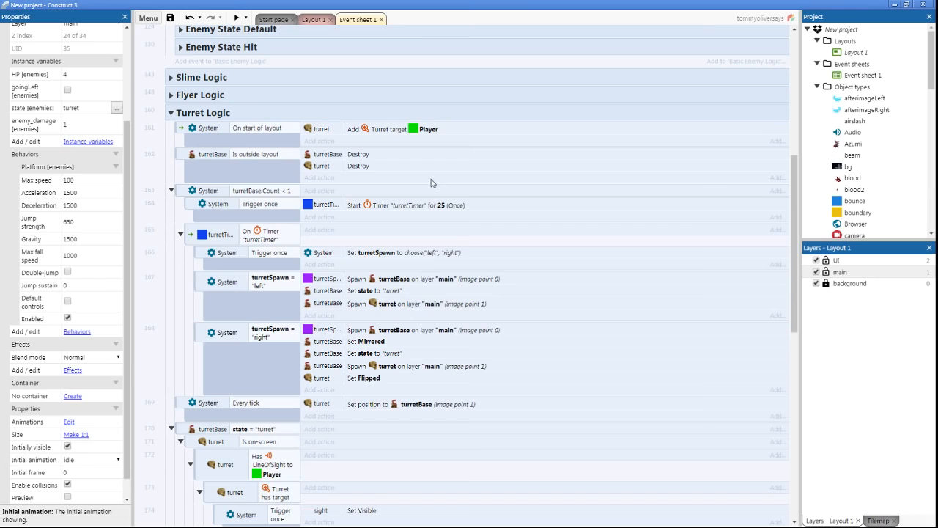
mouse_move(320, 283)
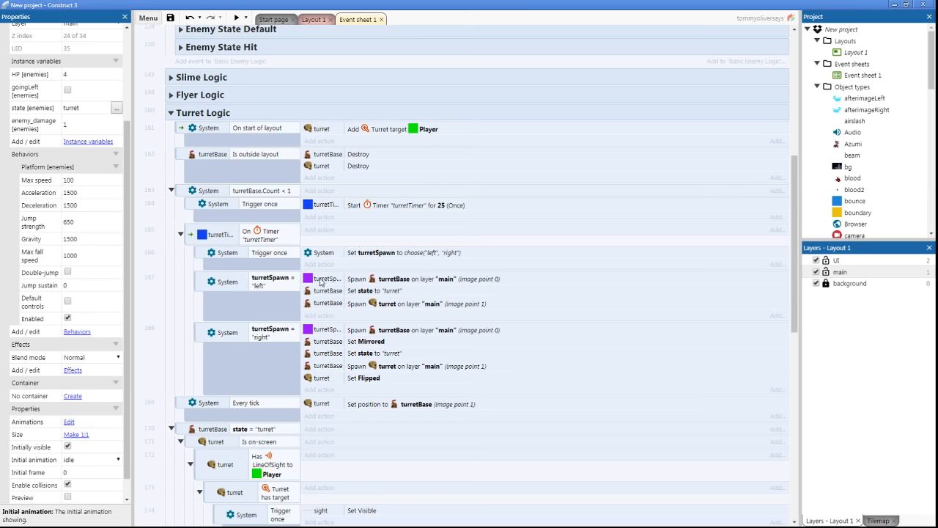
click(314, 19)
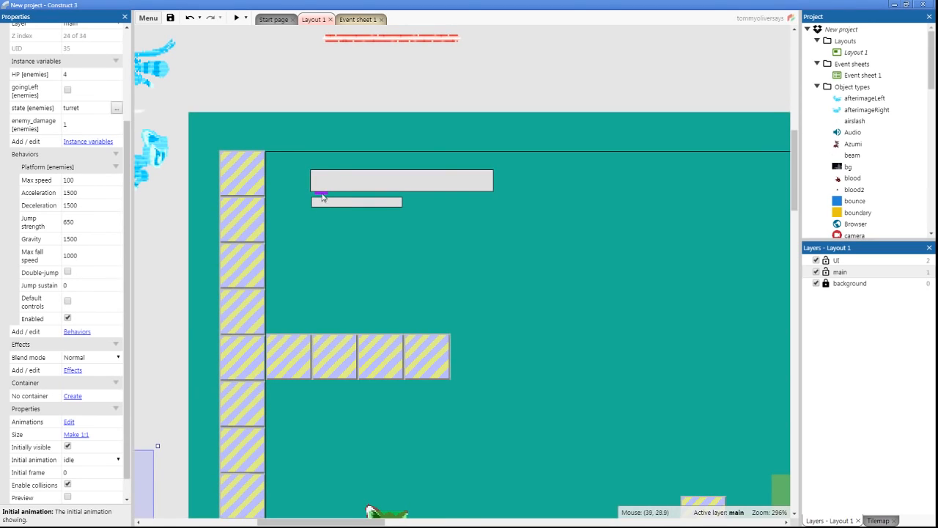
mouse_move(305, 207)
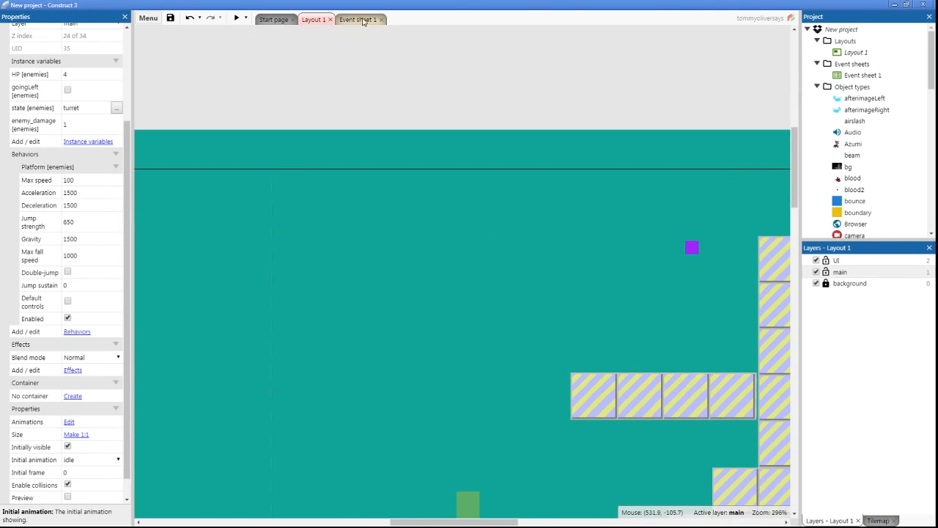
click(358, 19)
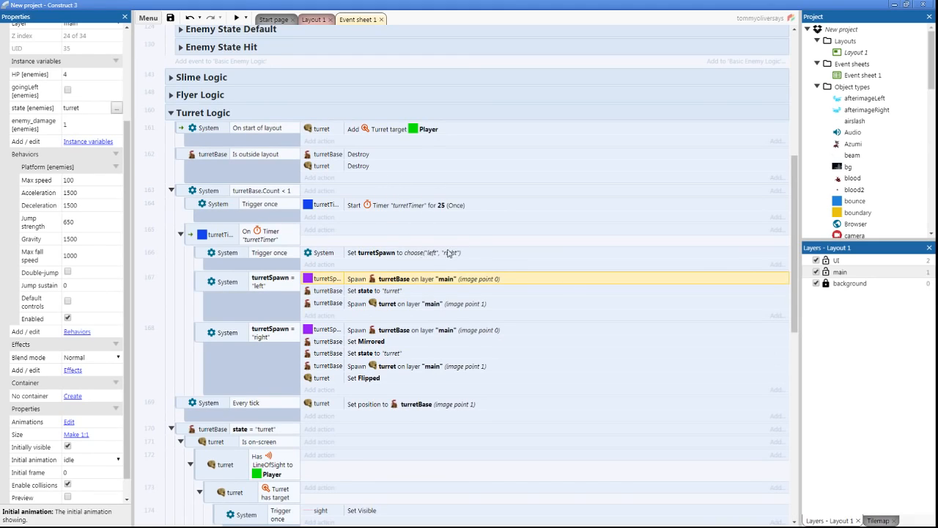
mouse_move(330, 274)
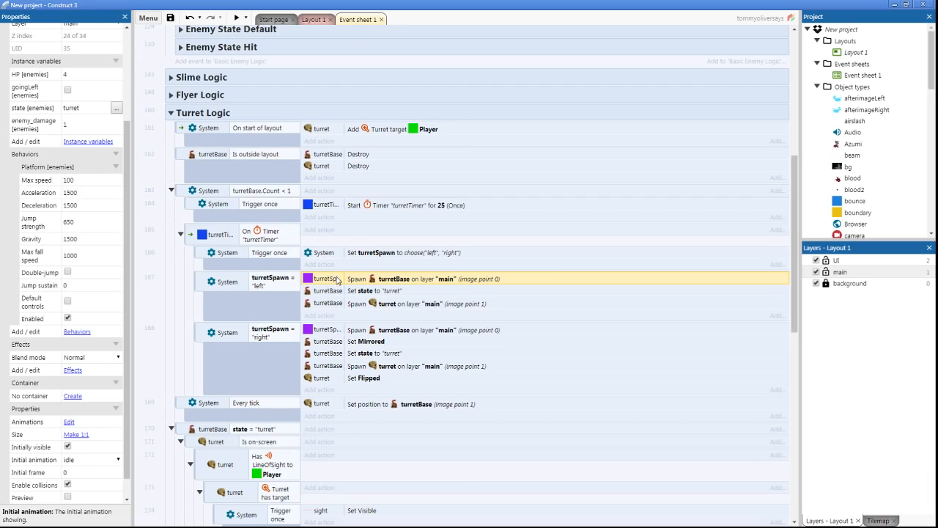
mouse_move(393, 297)
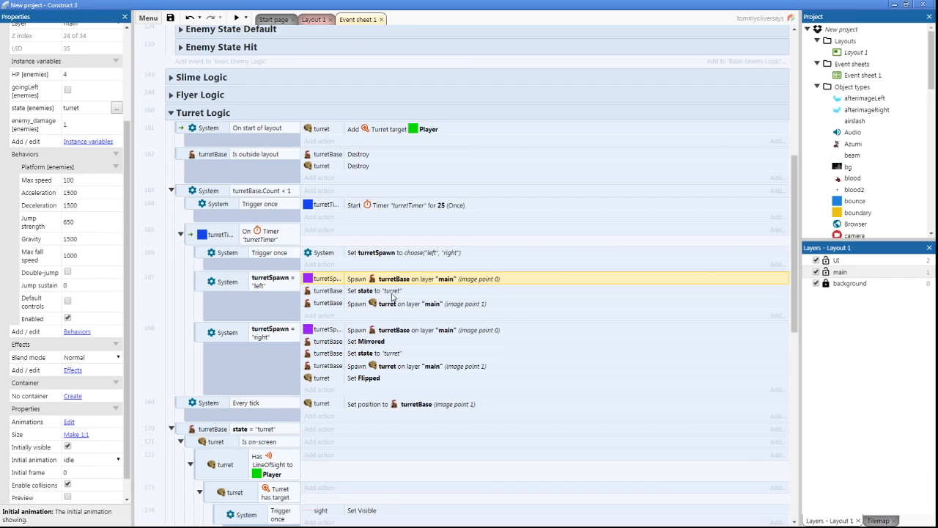
mouse_move(409, 273)
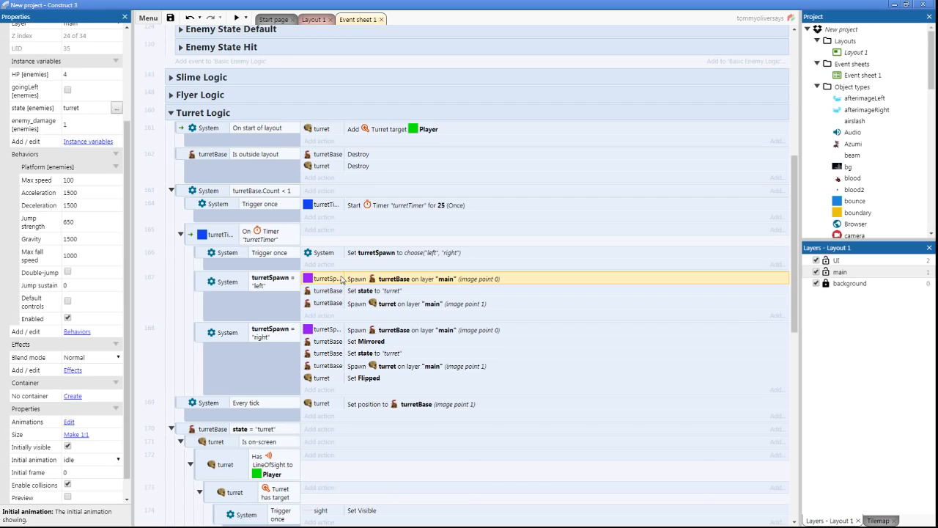
mouse_move(247, 281)
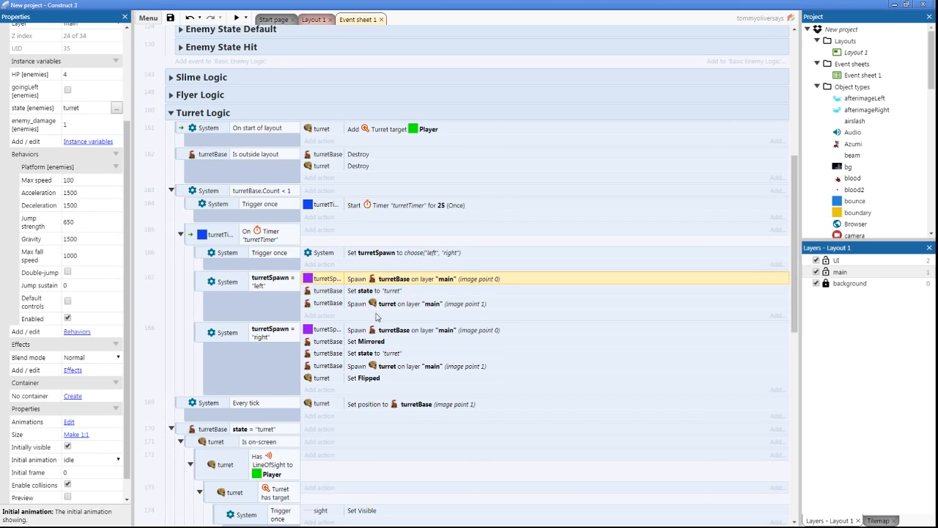
mouse_move(366, 281)
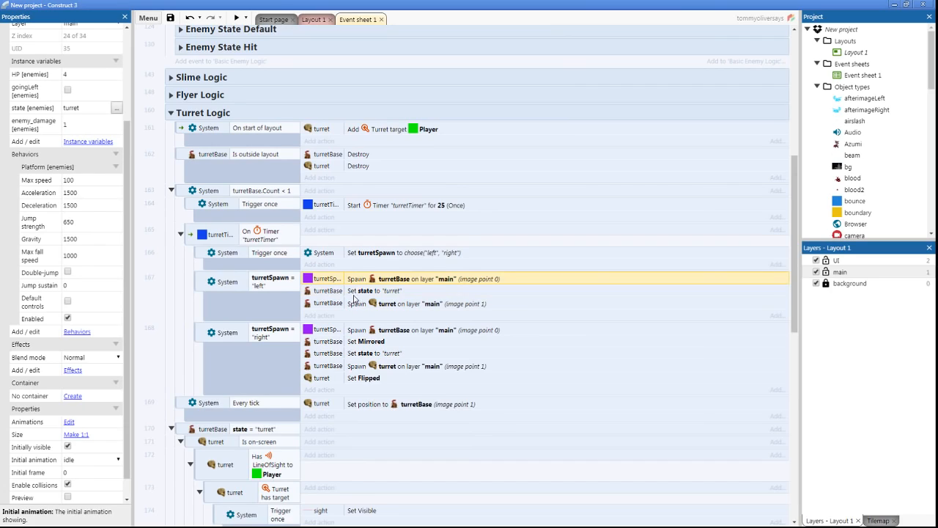
mouse_move(340, 226)
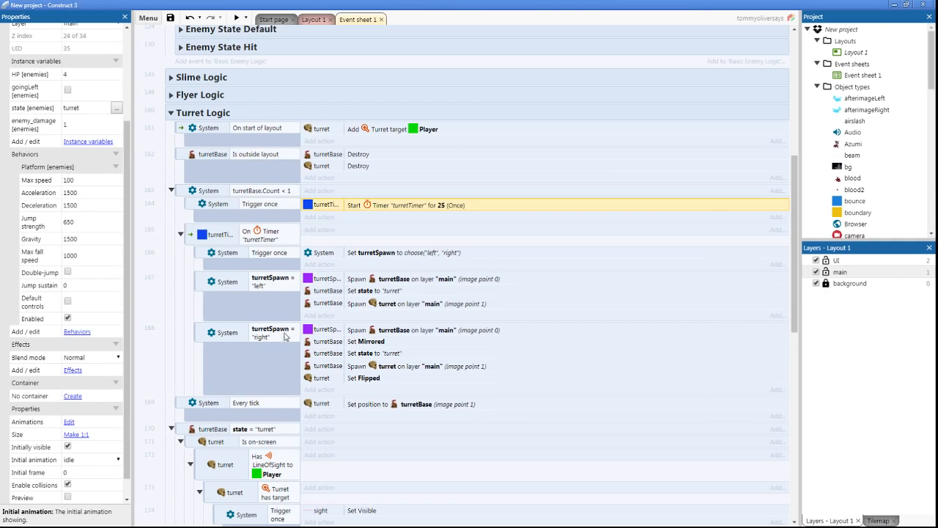
mouse_move(213, 305)
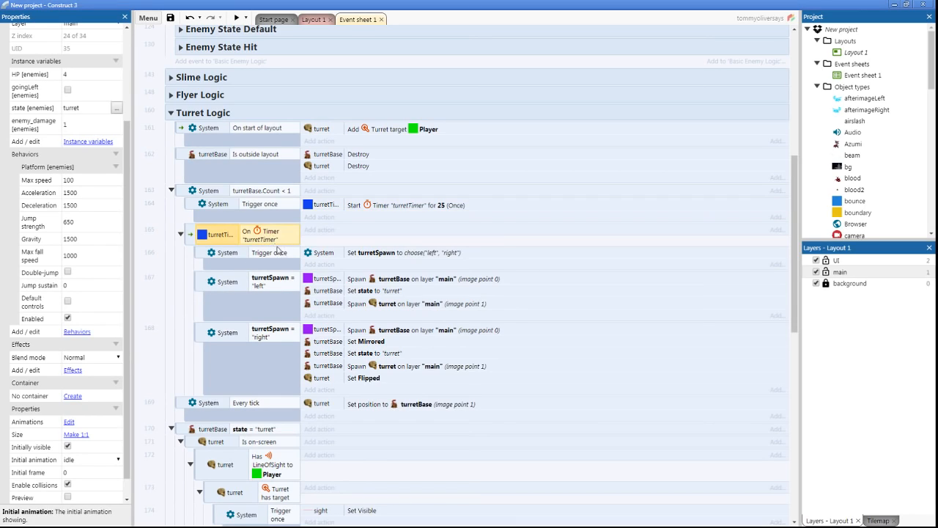
click(422, 279)
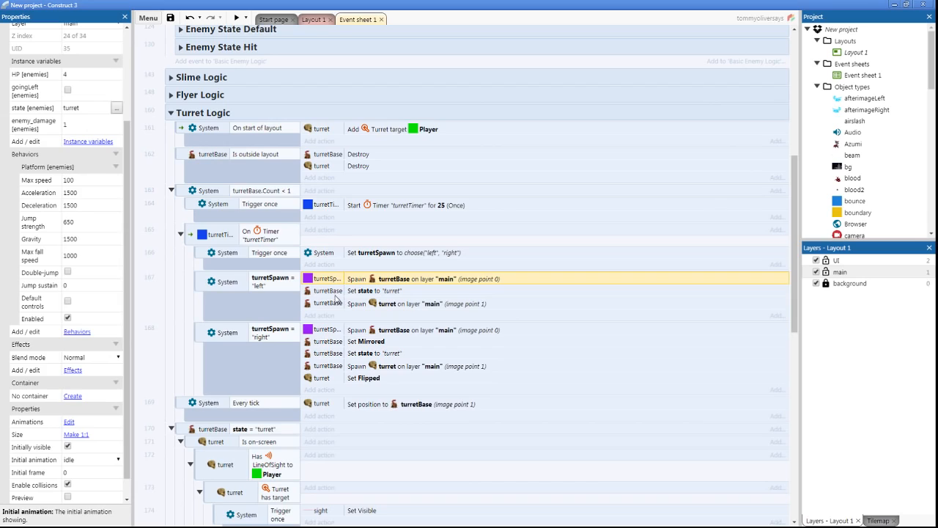
mouse_move(338, 293)
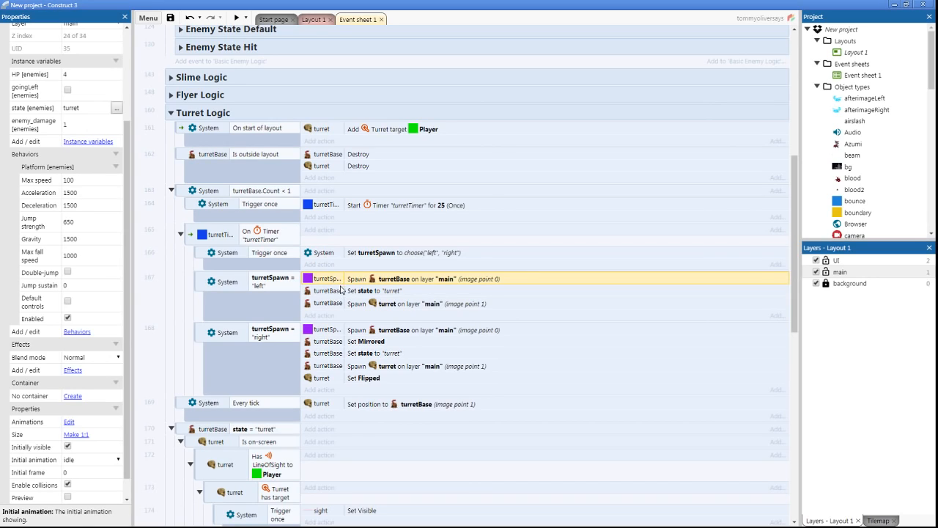
mouse_move(346, 285)
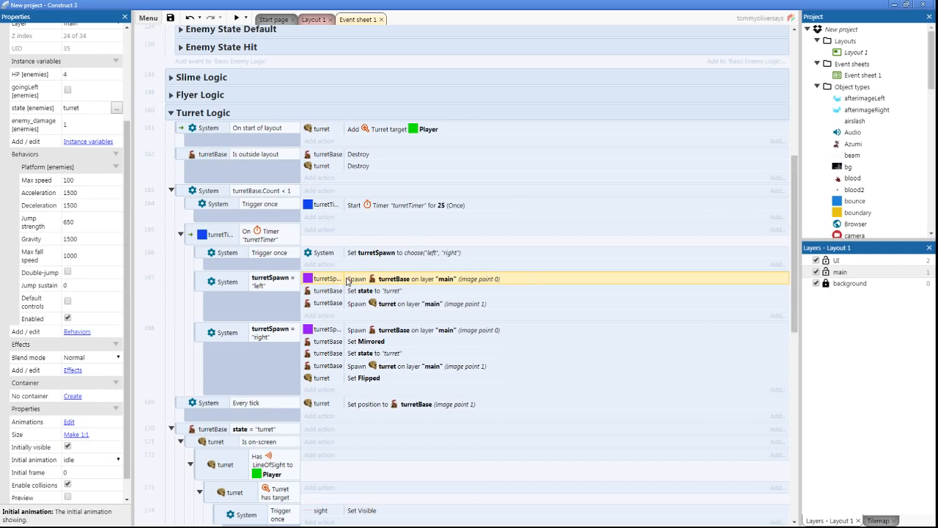
mouse_move(390, 262)
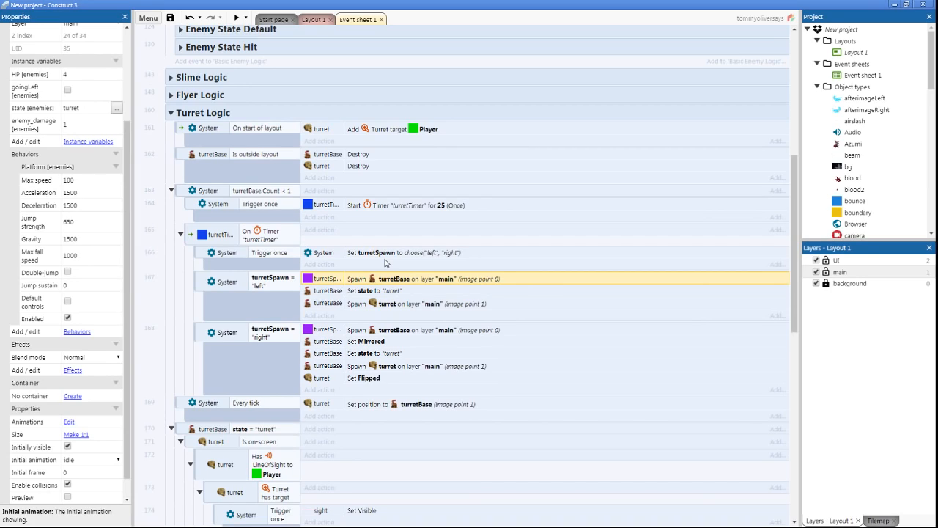
mouse_move(357, 265)
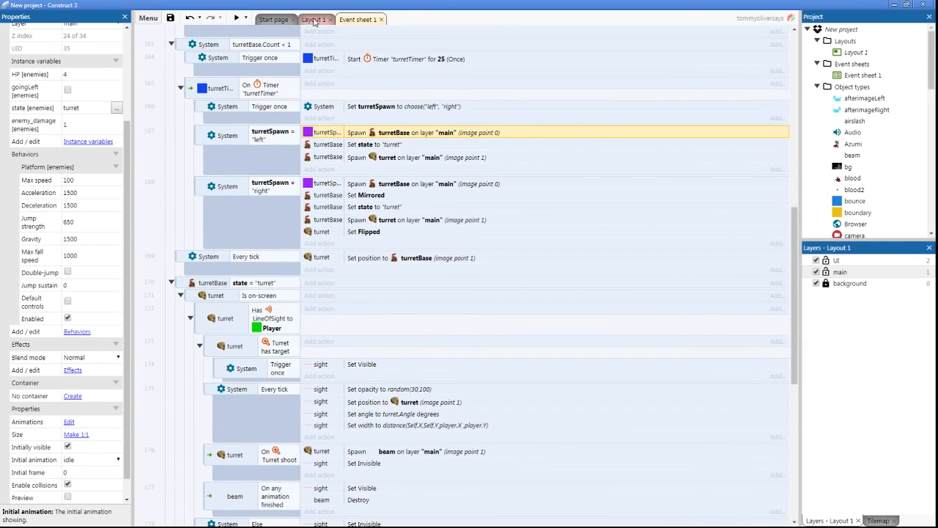
- Preview Layout 1 from the toolbar's Preview dropdown
click(313, 19)
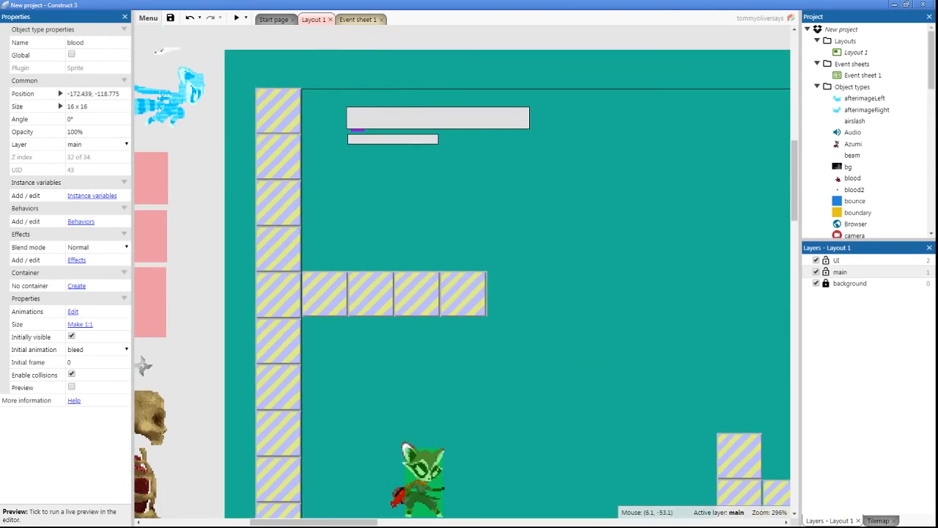
click(245, 18)
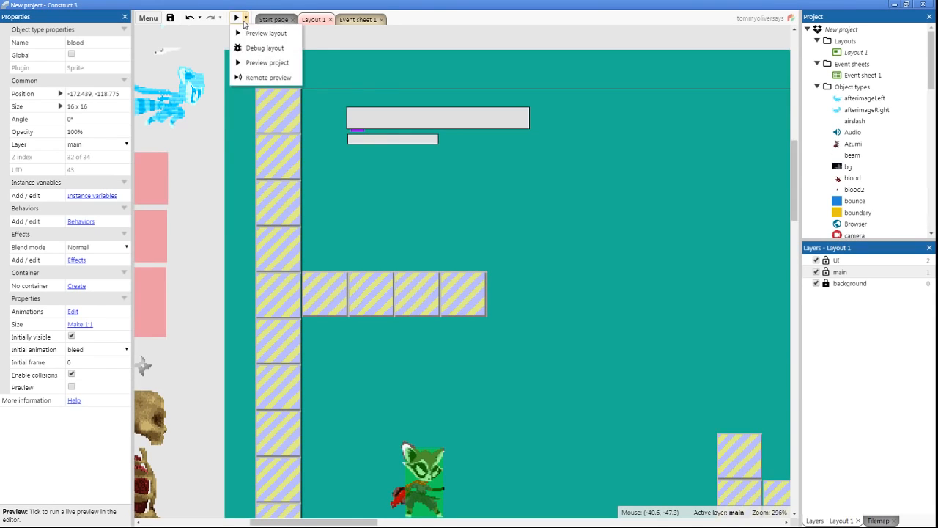
click(266, 33)
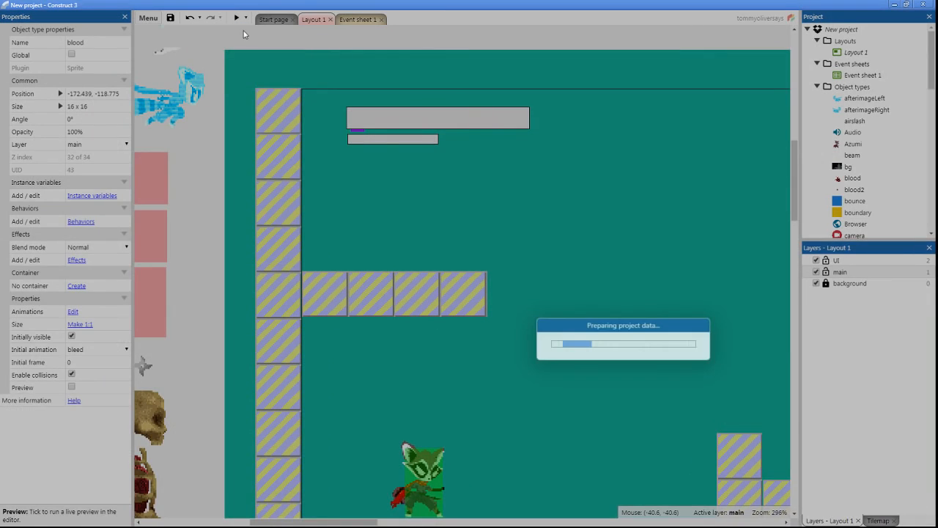